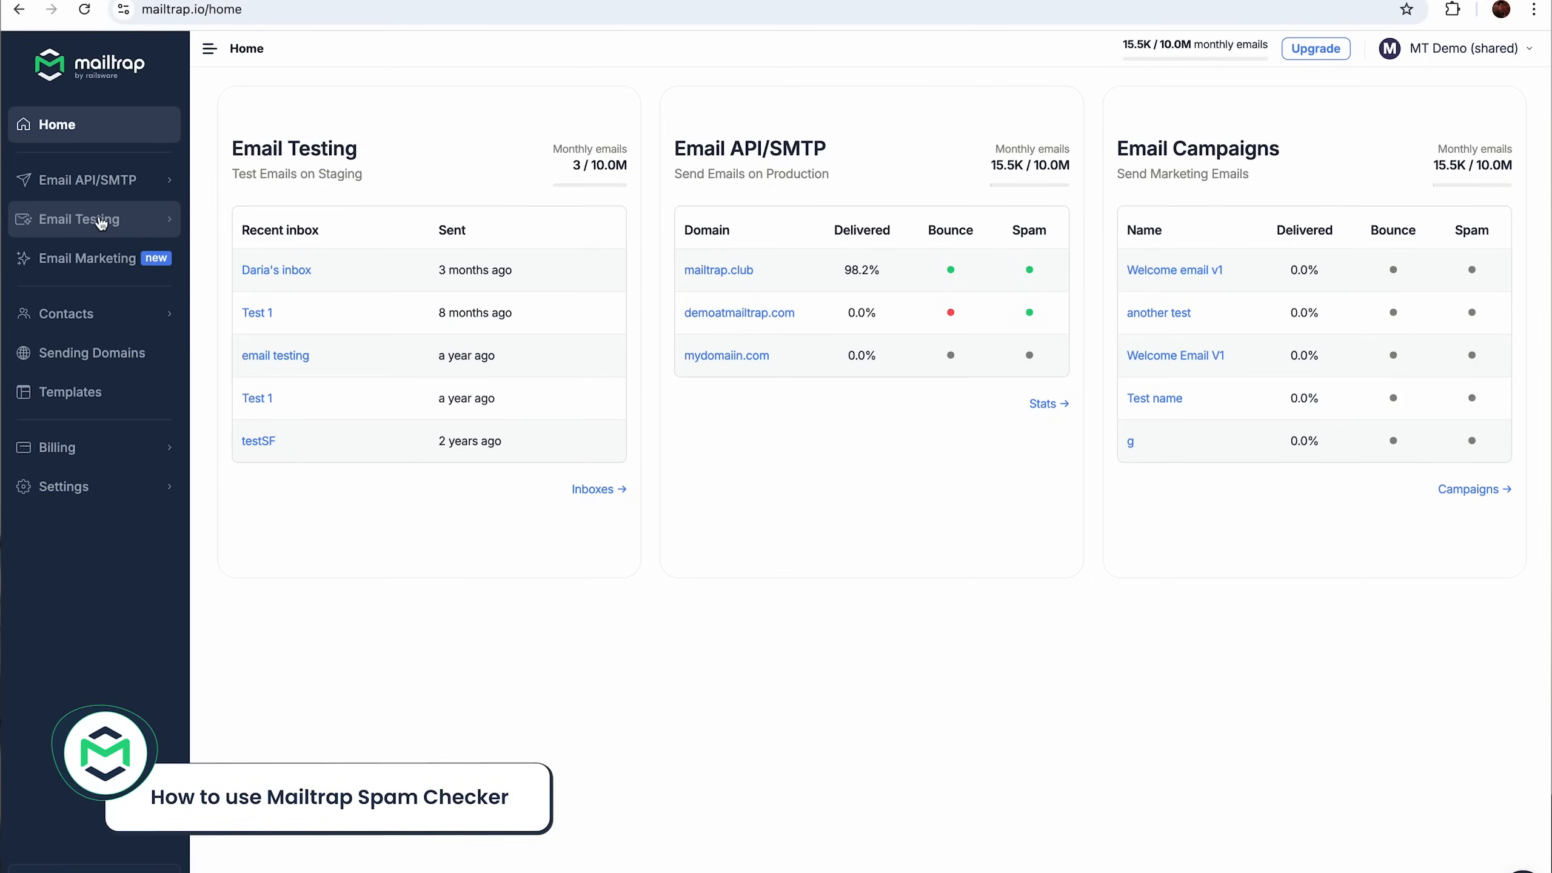
# Step: Open the 'You are awesome!' email in the Staging 1 inbox and view its Spam Analysis
pyautogui.click(80, 219)
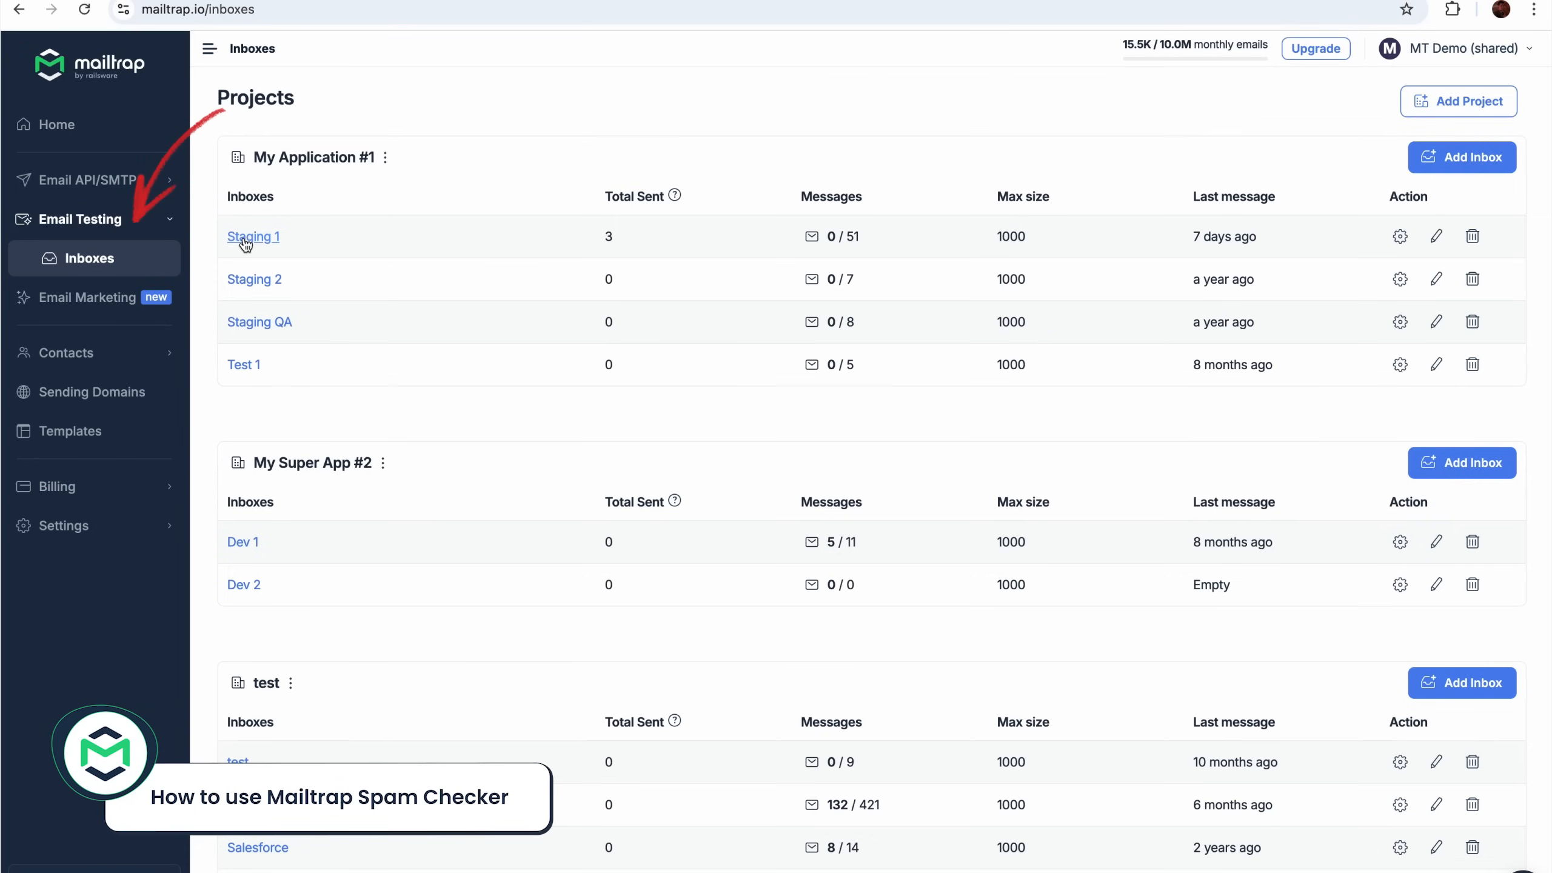
pyautogui.click(254, 236)
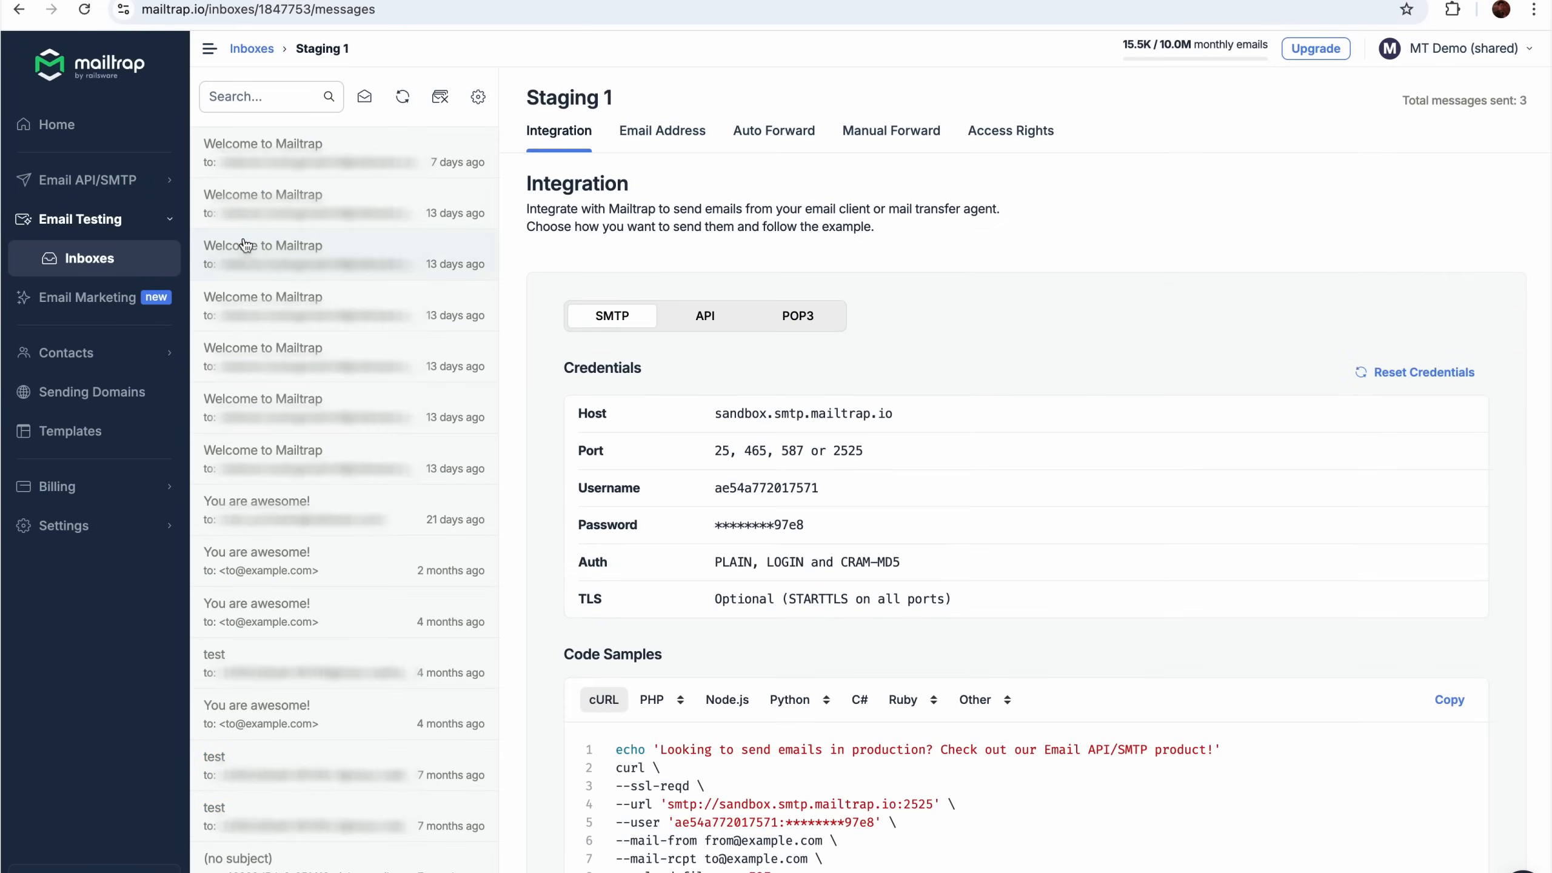
pyautogui.click(256, 603)
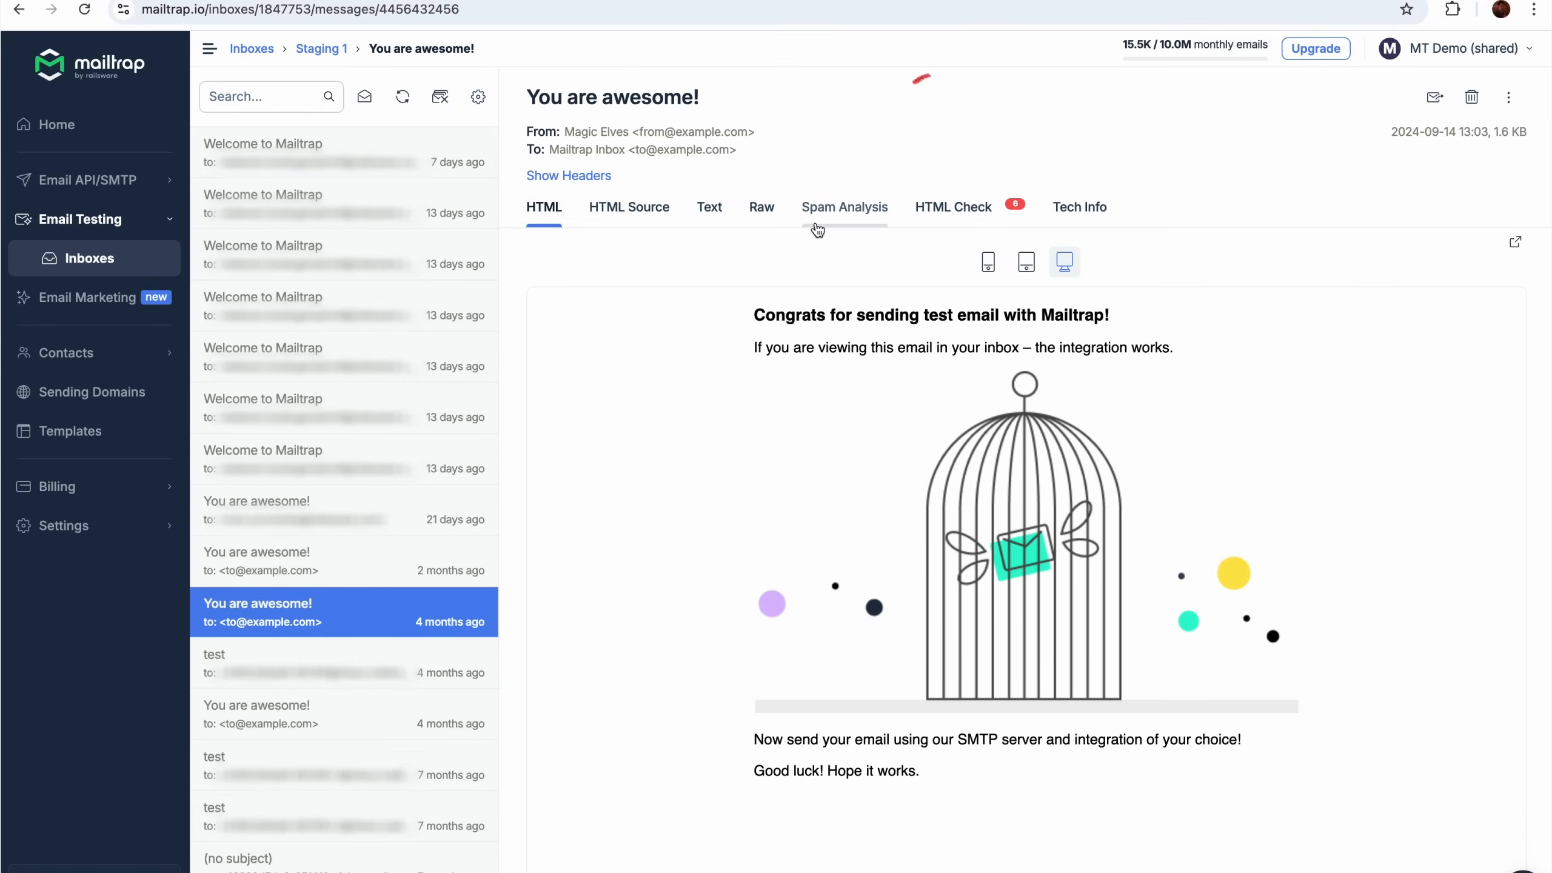
pyautogui.click(845, 207)
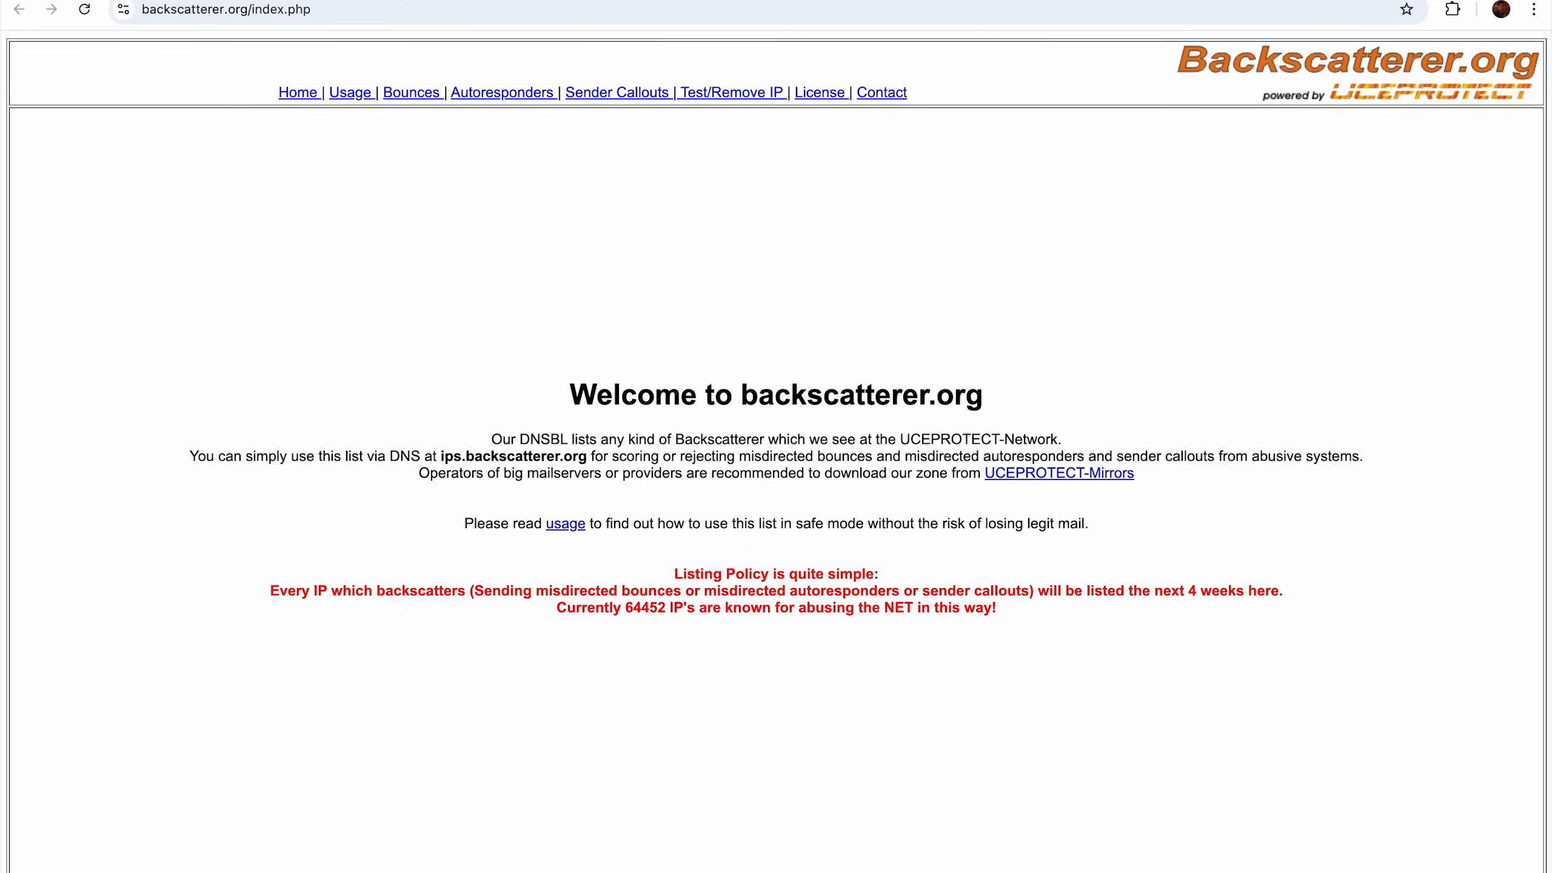
# Step: Follow the 'usage' link on backscatterer.org to the safe-mode usage page
pyautogui.click(564, 522)
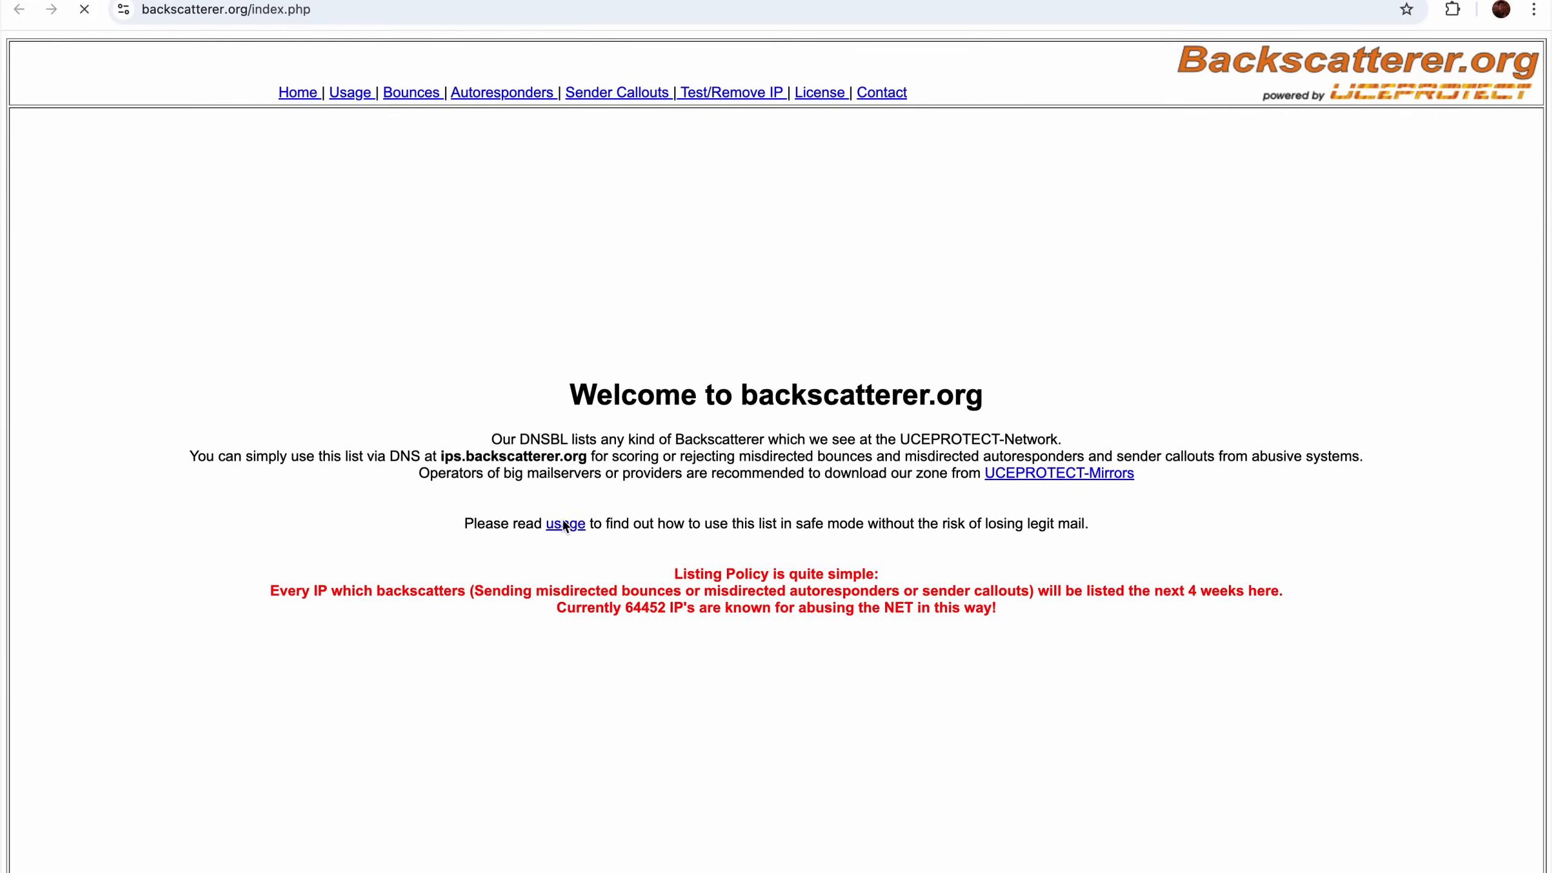
pyautogui.click(564, 523)
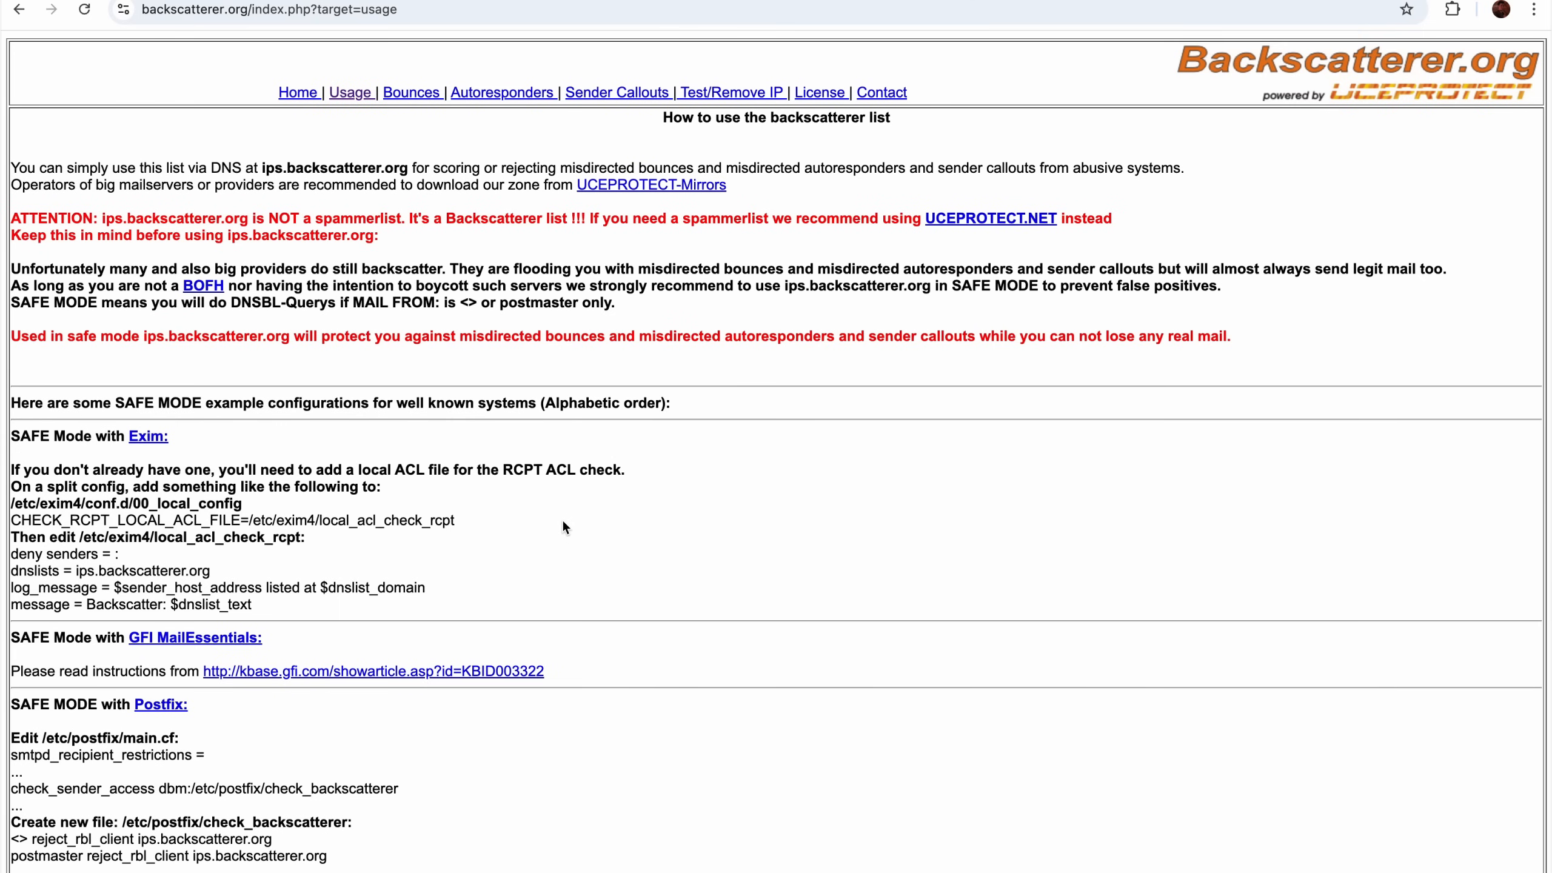